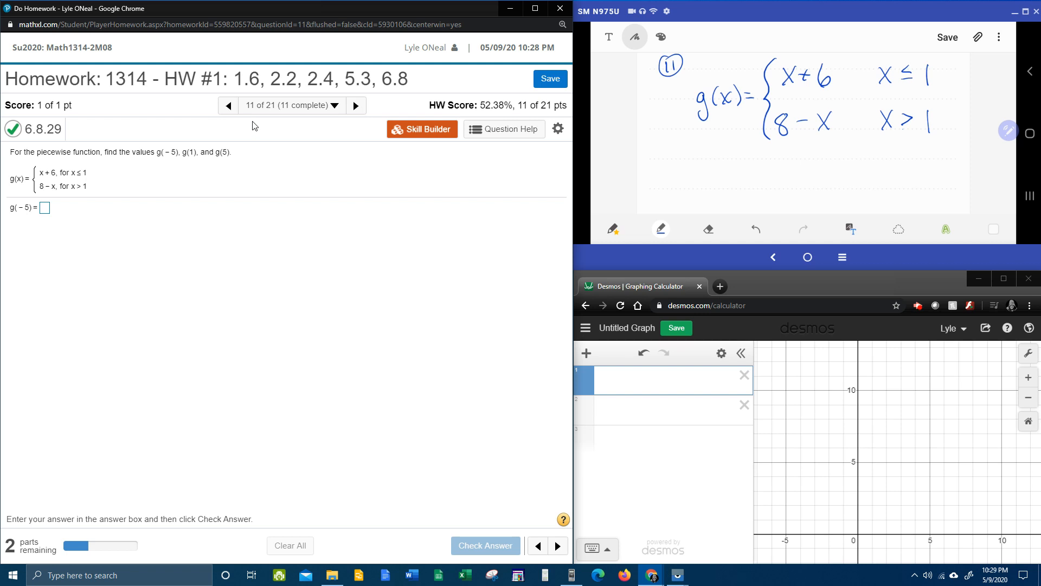
mouse_move(204, 97)
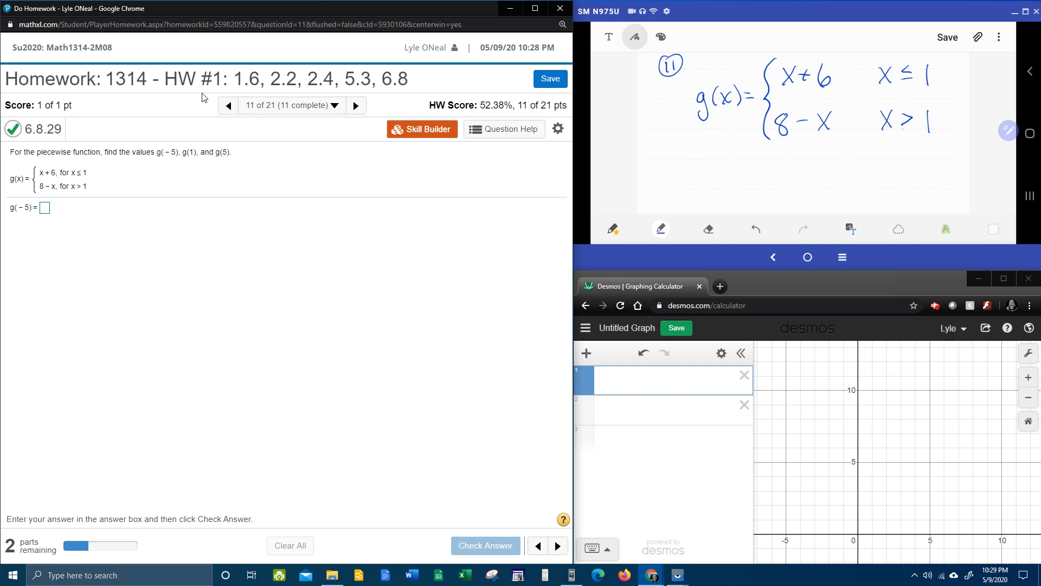
mouse_move(19, 161)
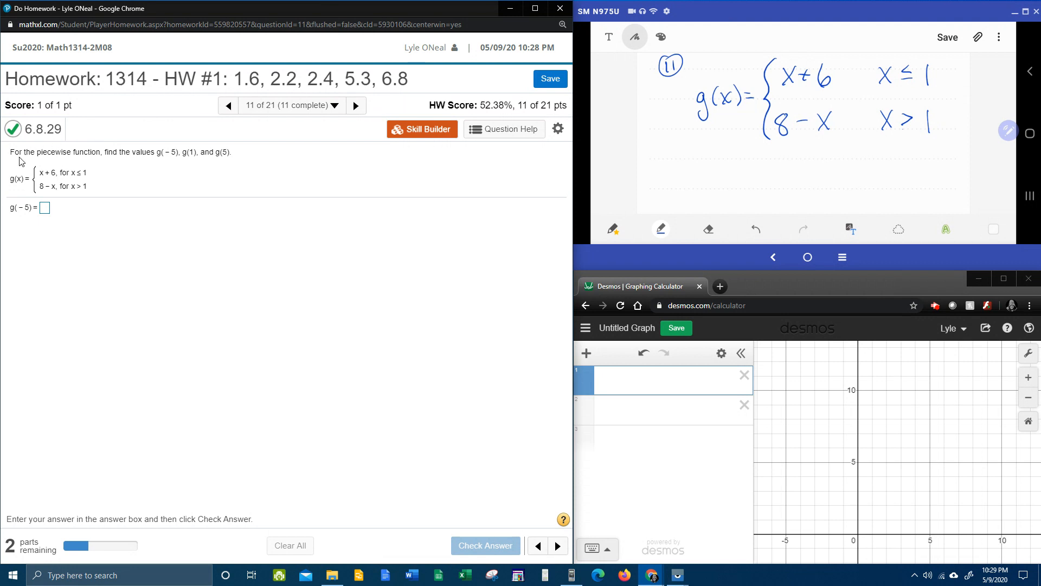
mouse_move(95, 164)
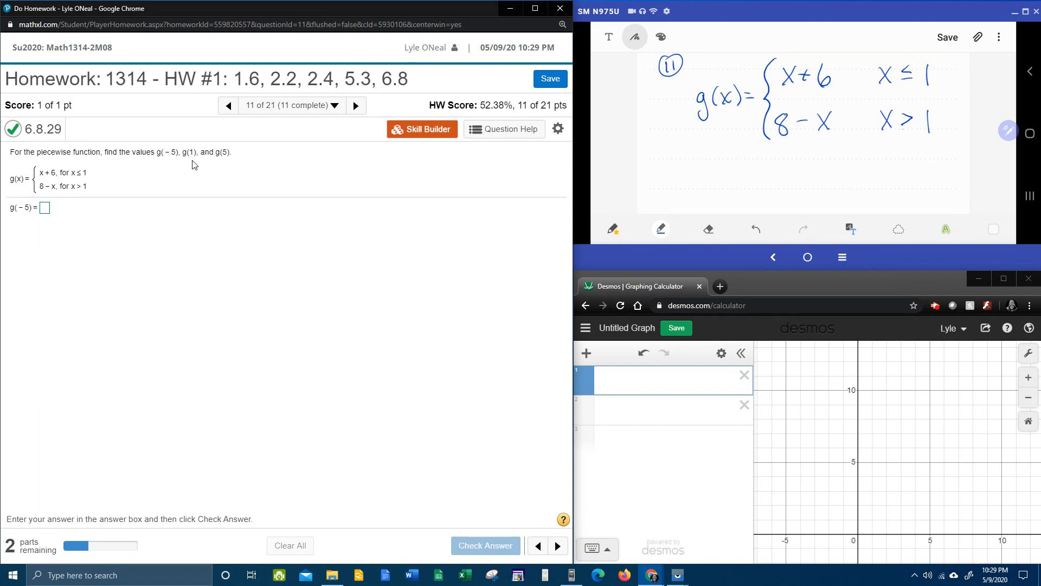
mouse_move(223, 165)
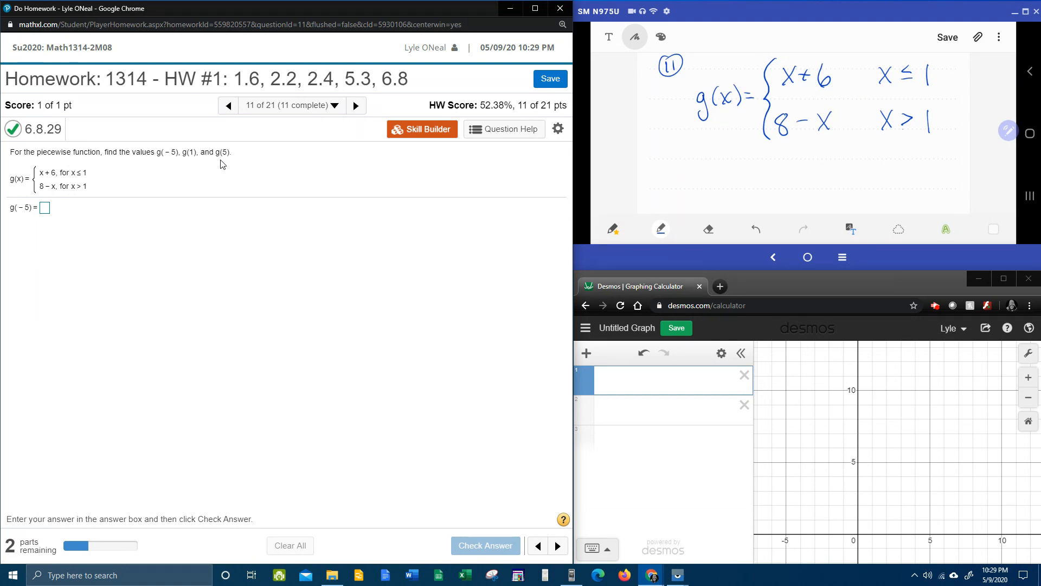
mouse_move(100, 184)
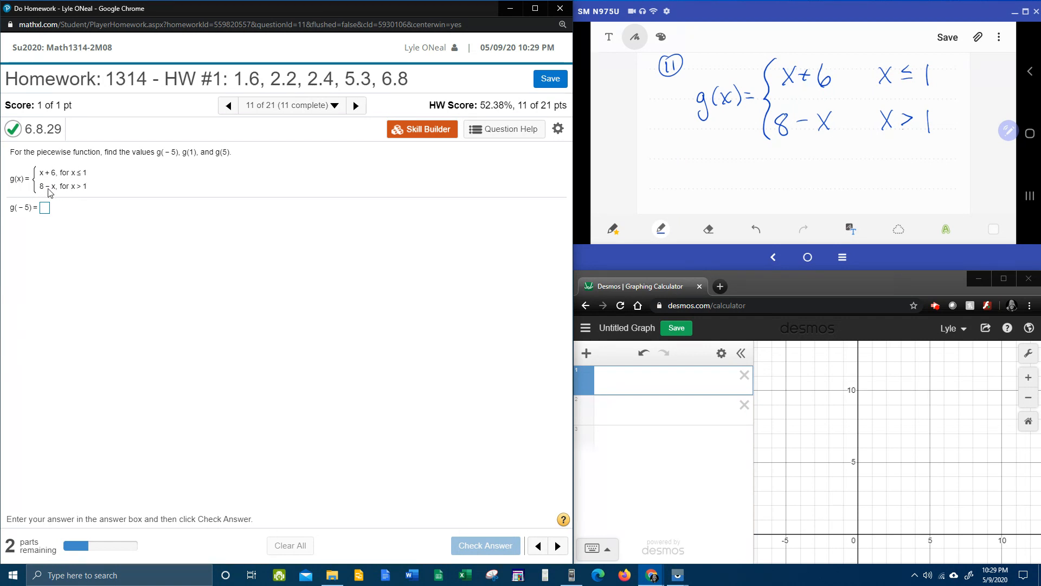
mouse_move(741, 125)
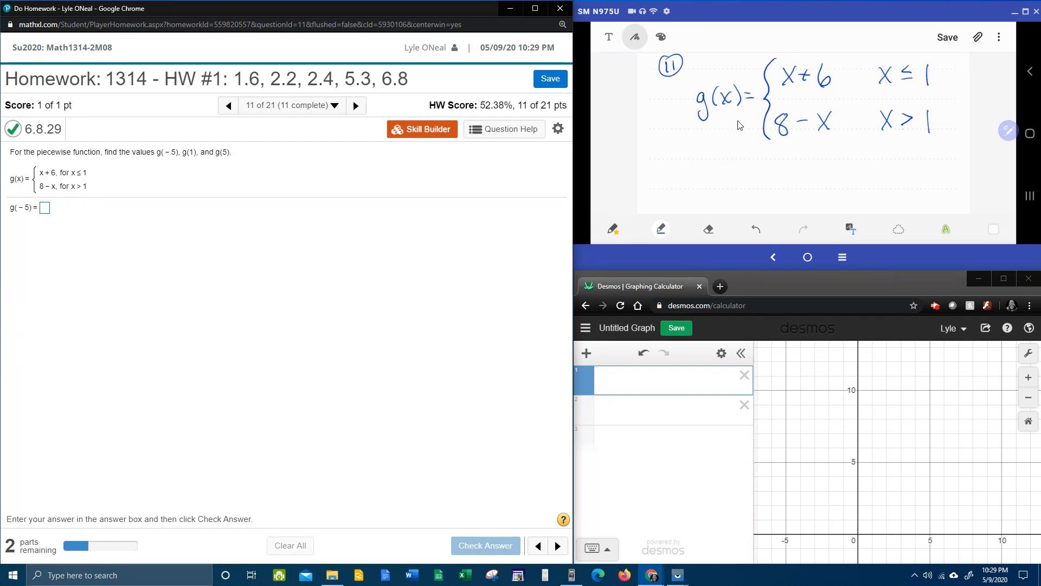
mouse_move(647, 110)
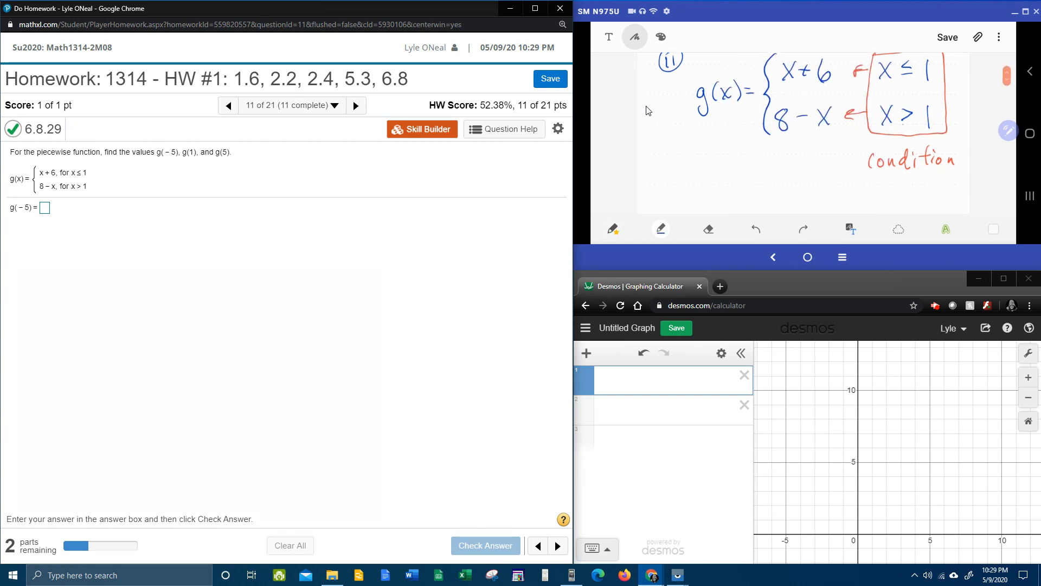
Box and label the conditions, then handwrite g(-5) = -5+6 = 1 boxed
drag(667, 182, 698, 179)
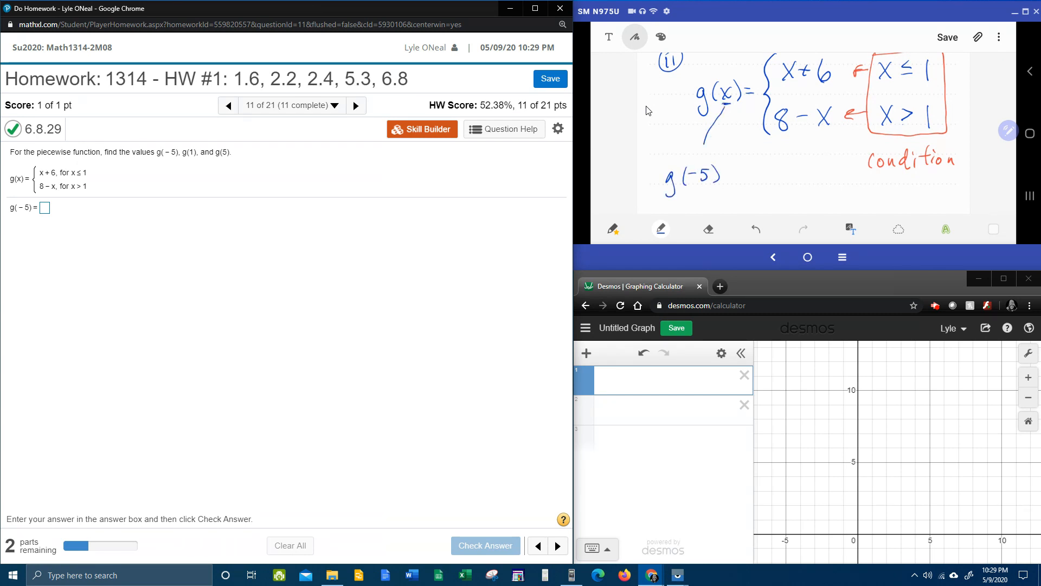
drag(709, 110, 703, 150)
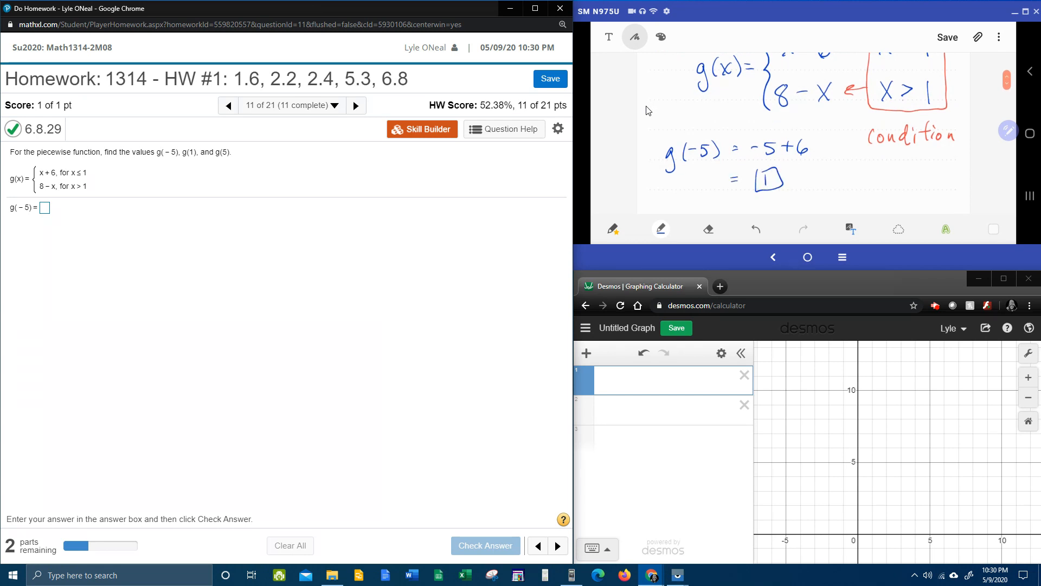
Enter 1 as g(-5), check it and dismiss the Excellent! message
click(44, 207)
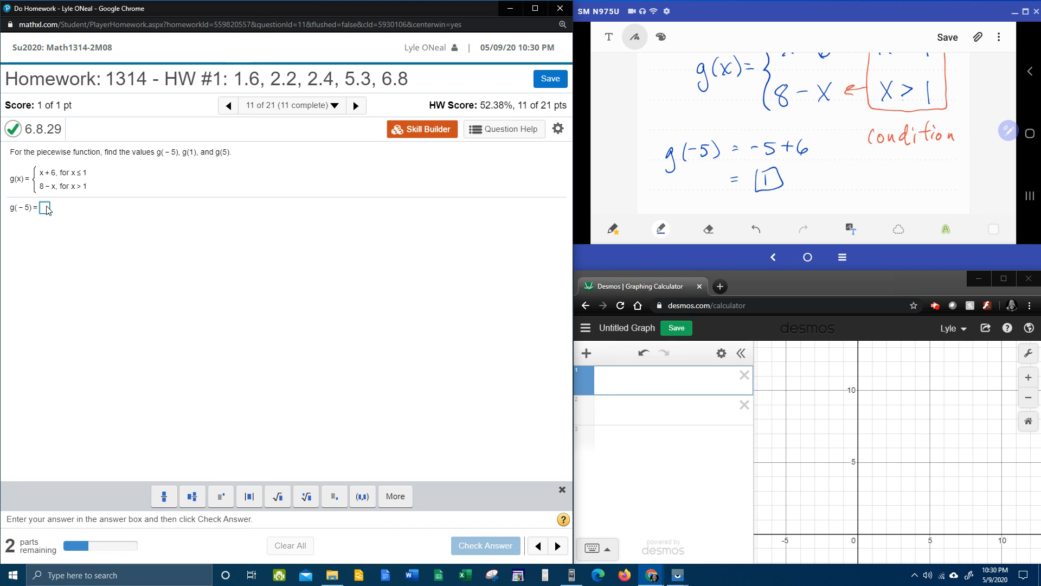
text(1)
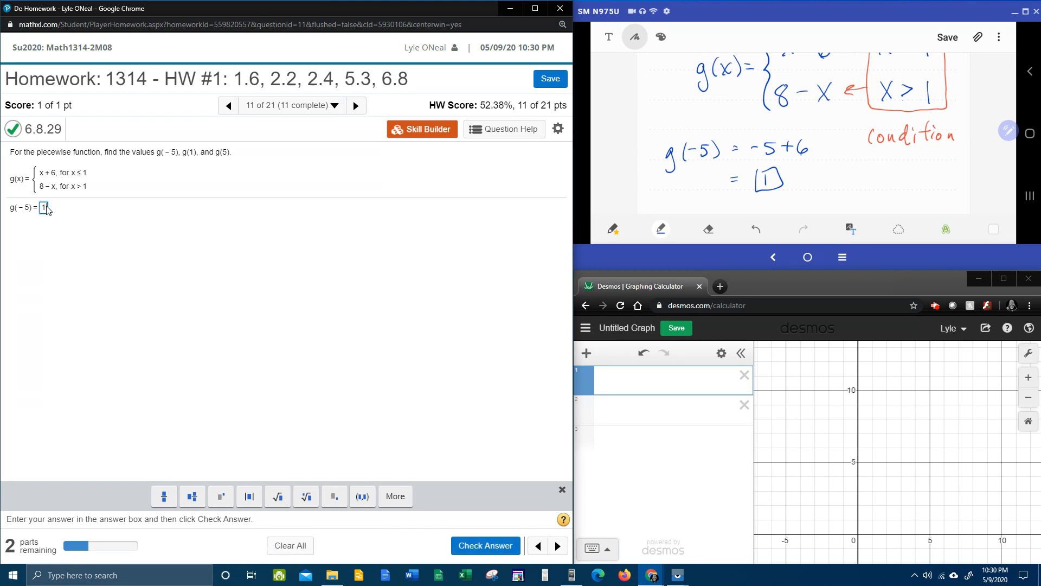
click(485, 546)
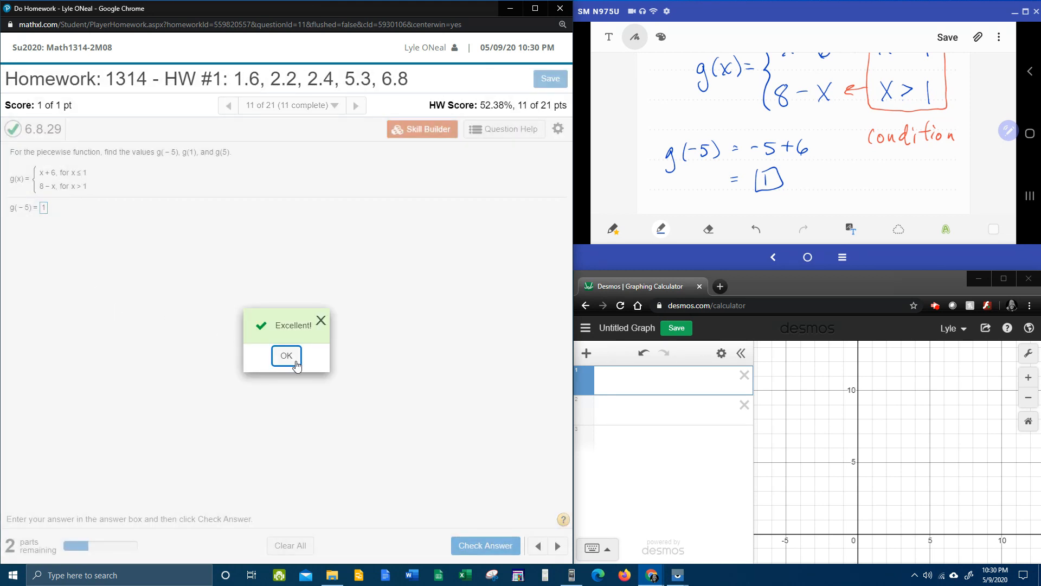
click(286, 356)
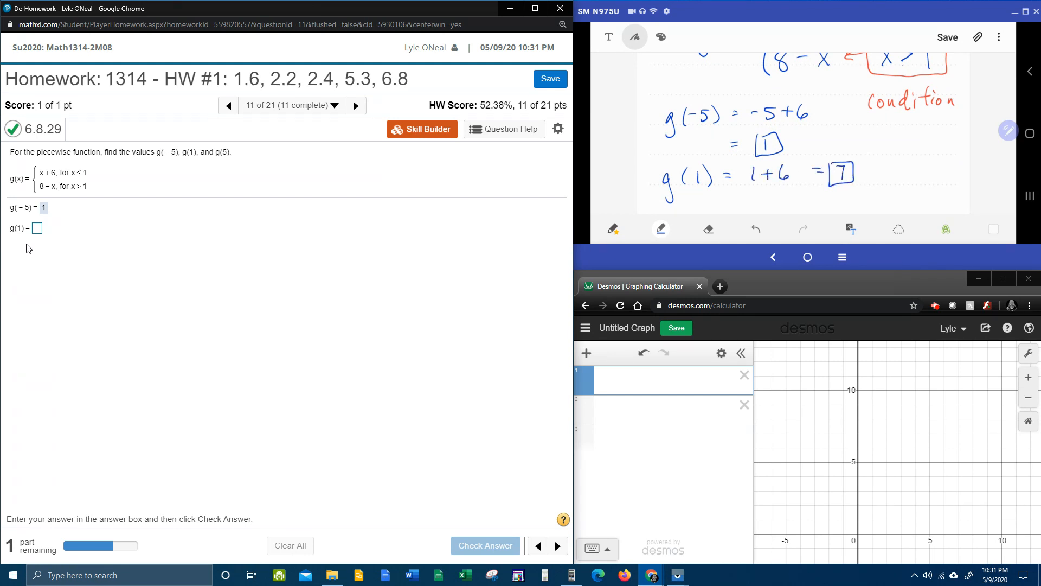
Enter 7 for g(1) and 3 for g(5), then check the answers
click(36, 228)
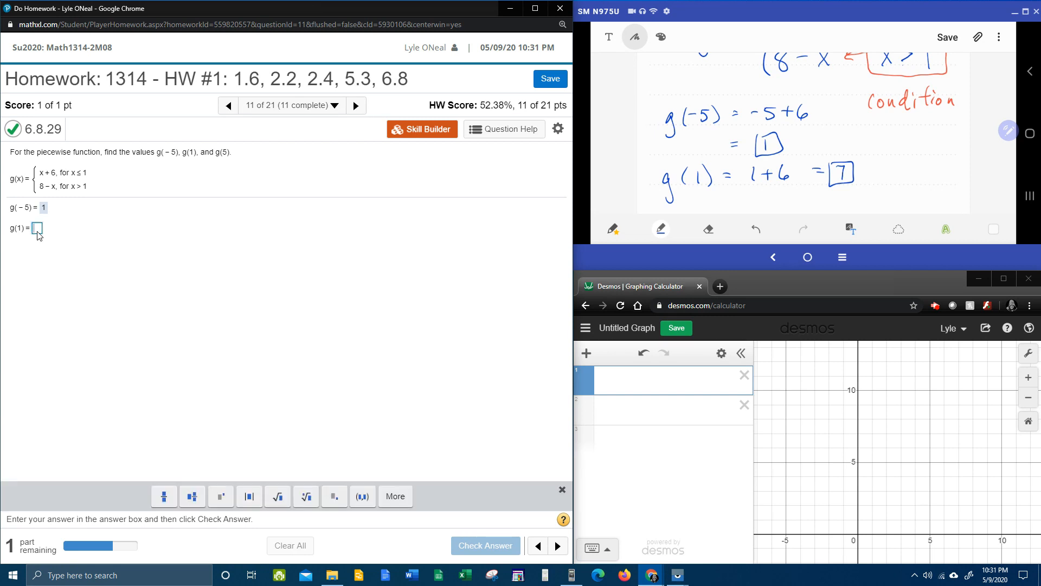
text(7)
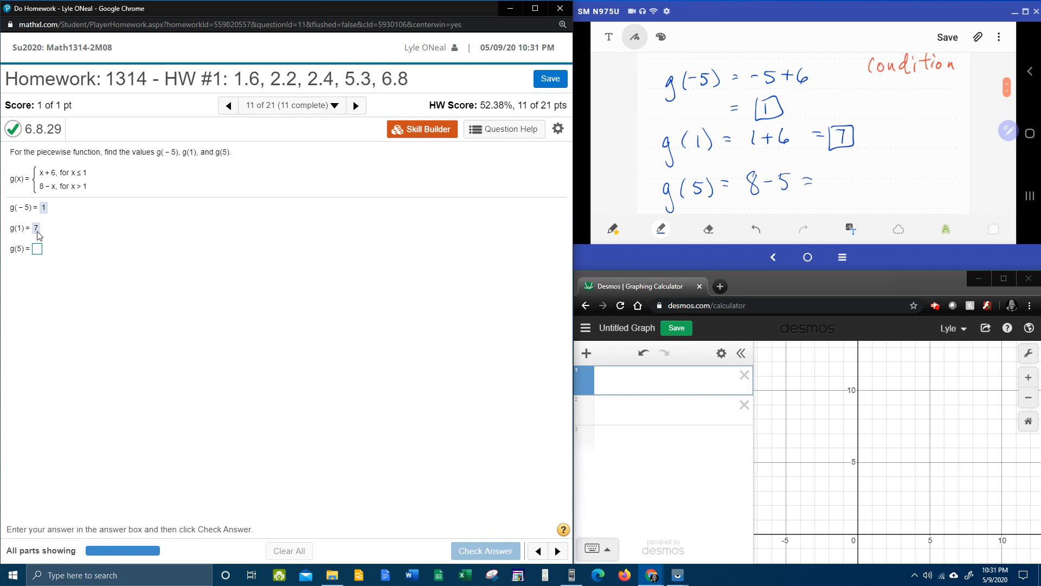
drag(823, 188, 856, 188)
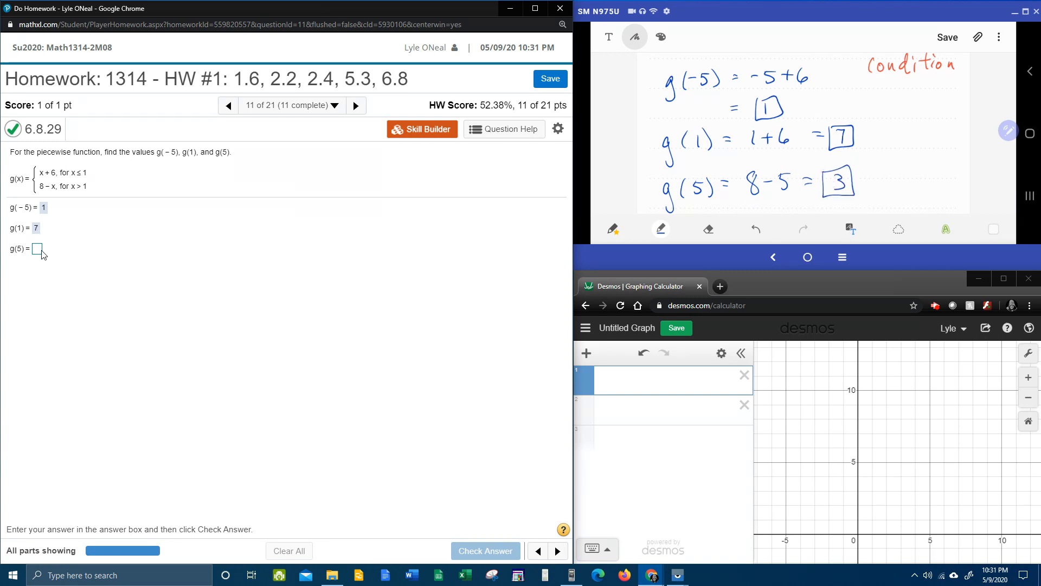
text(3)
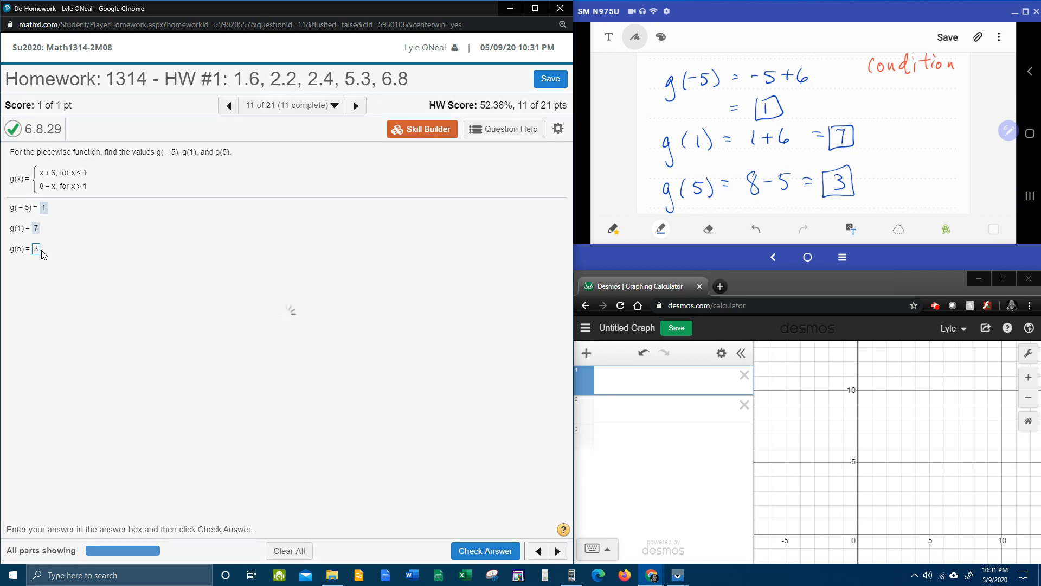
click(486, 551)
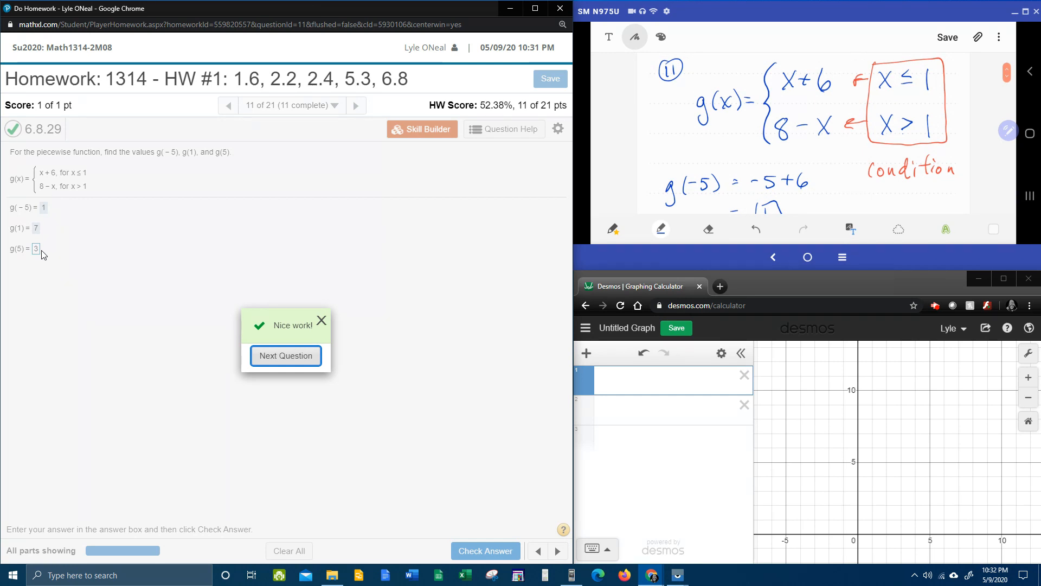
Begin the expression g(x)= with piecewise braces and enter x≤1:x+ from the 123 keypad
click(663, 377)
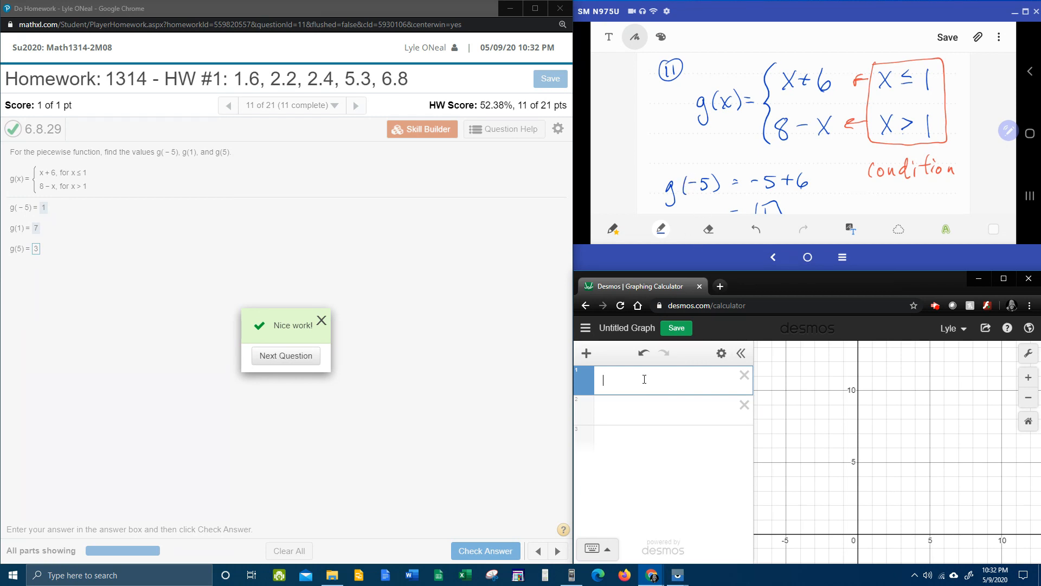
text(g(x) =)
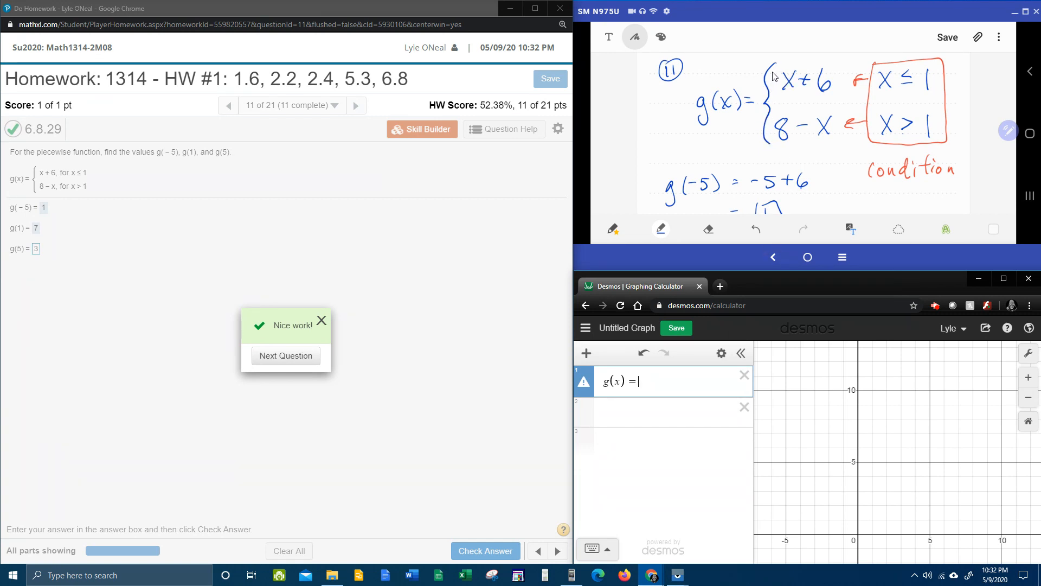
mouse_move(771, 101)
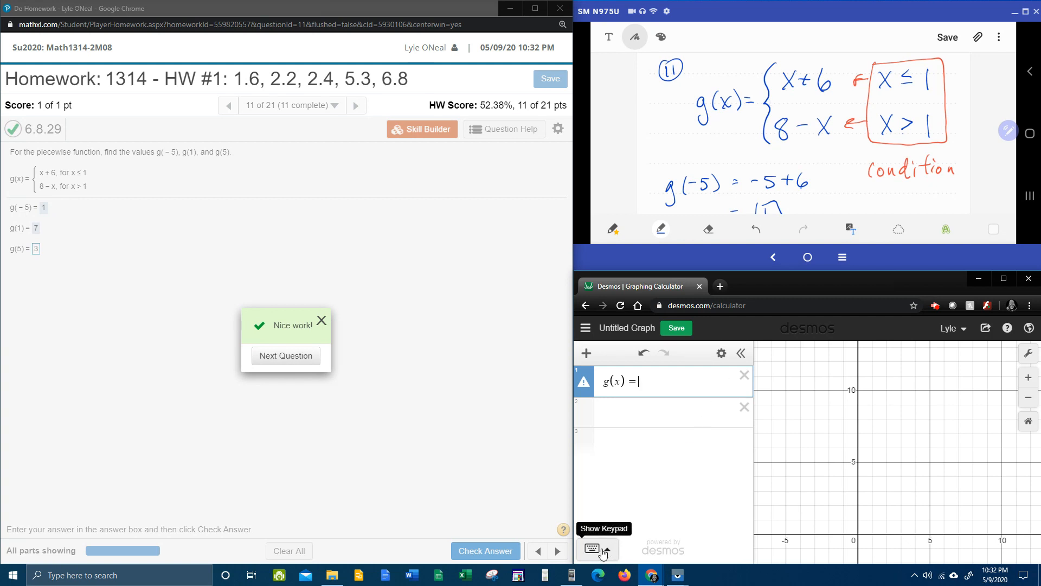
click(595, 549)
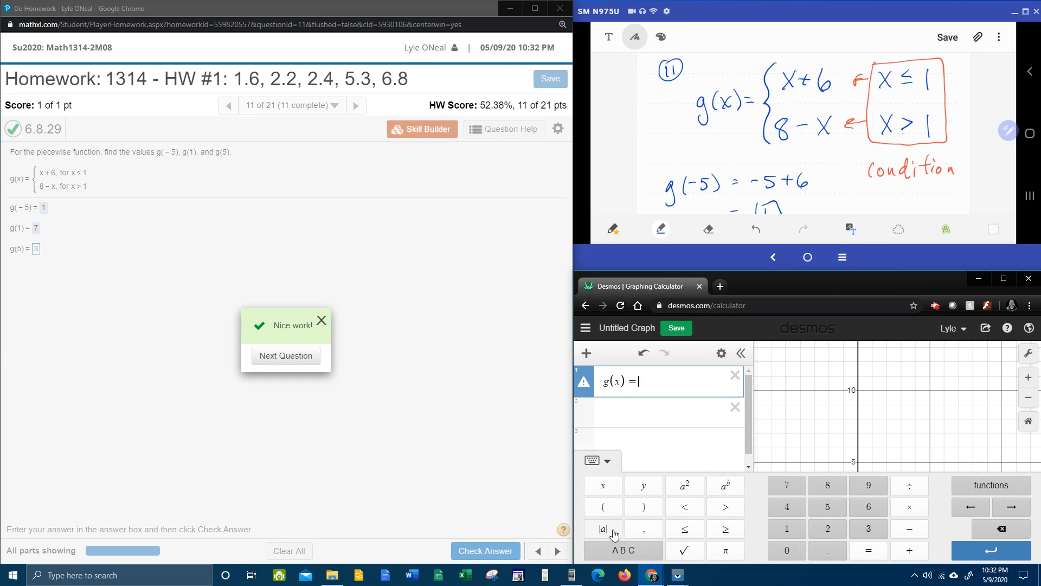
click(622, 550)
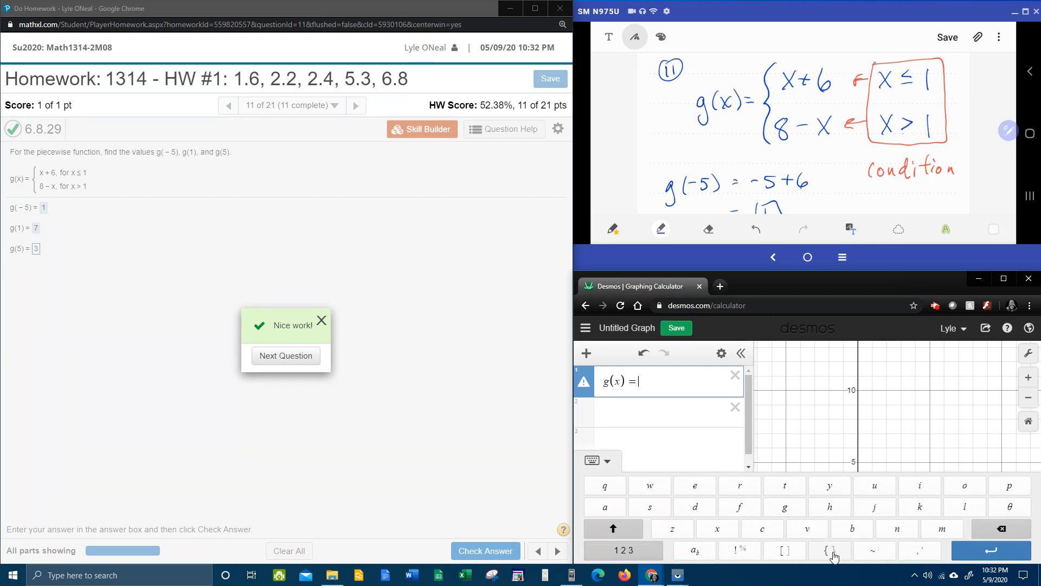
click(828, 551)
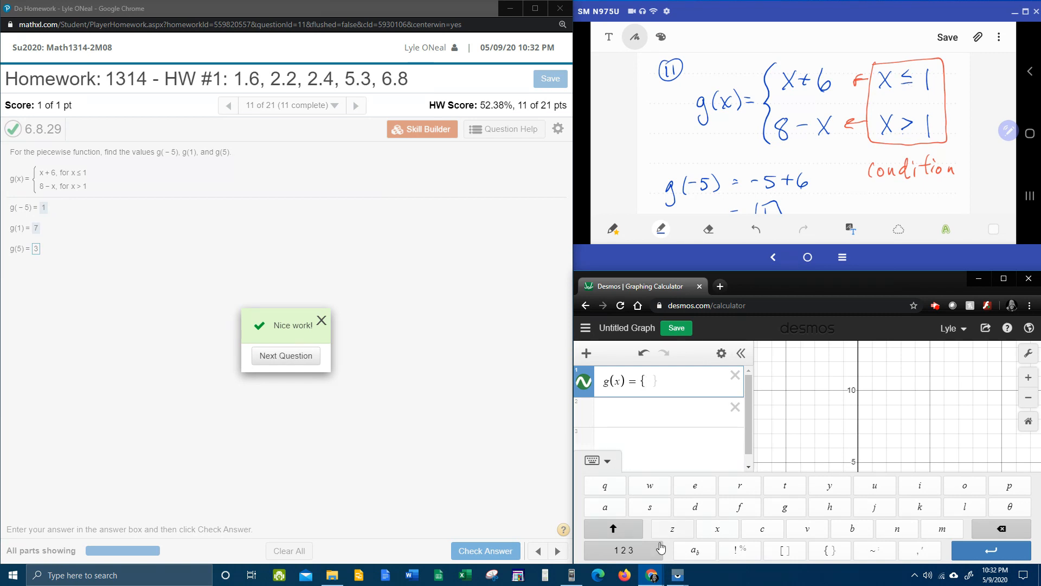
mouse_move(774, 530)
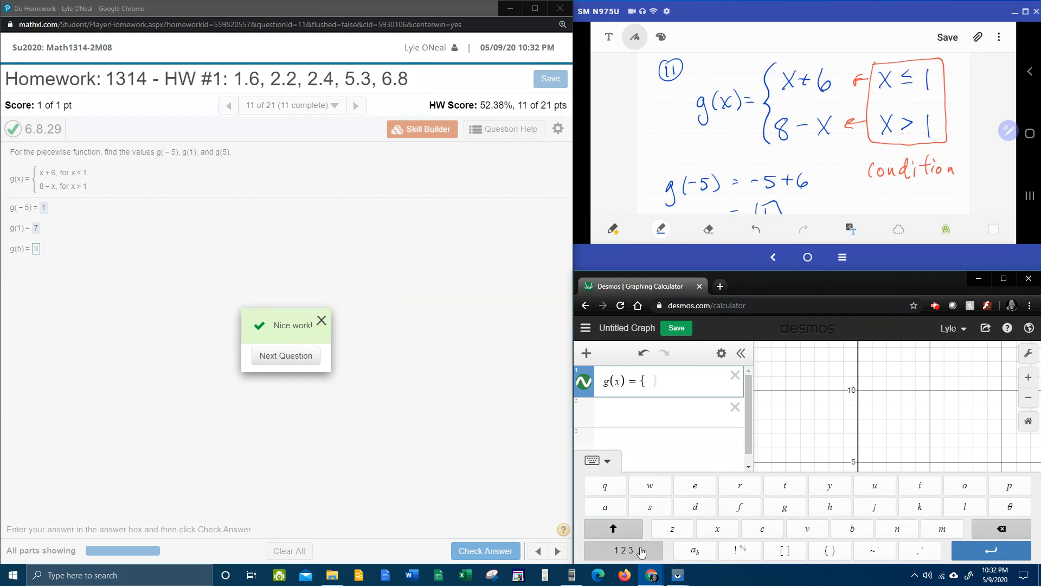
click(622, 550)
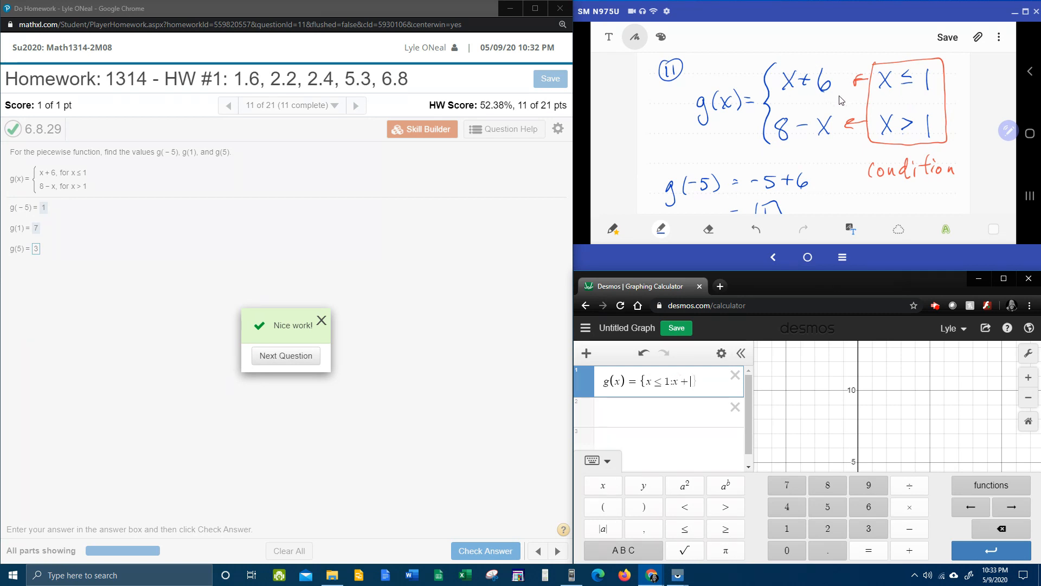
Complete g(x) = {x ≤ 1: x+6, x > 1: 8−x} so its graph appears
text(6,)
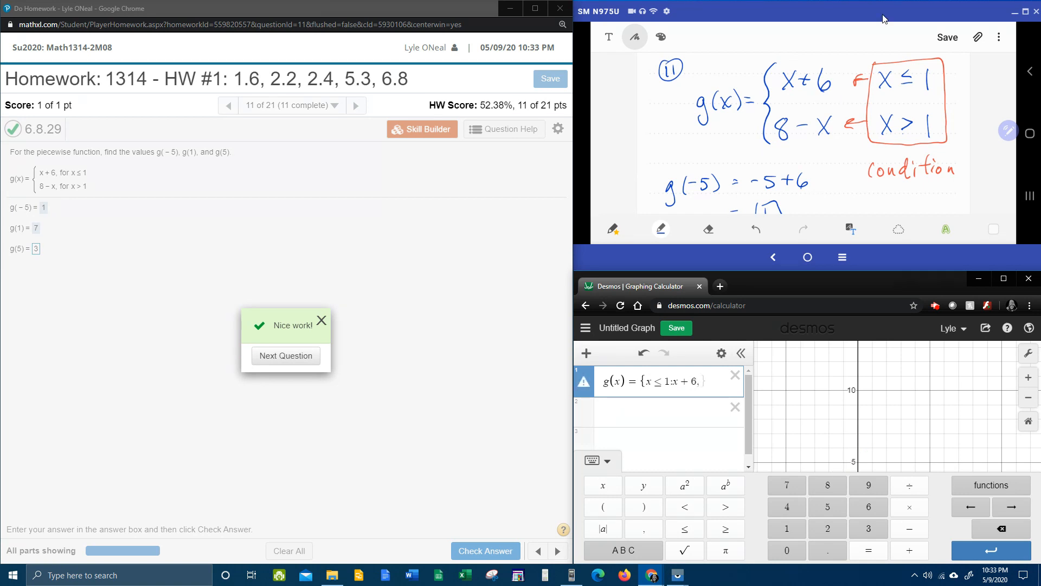
mouse_move(802, 134)
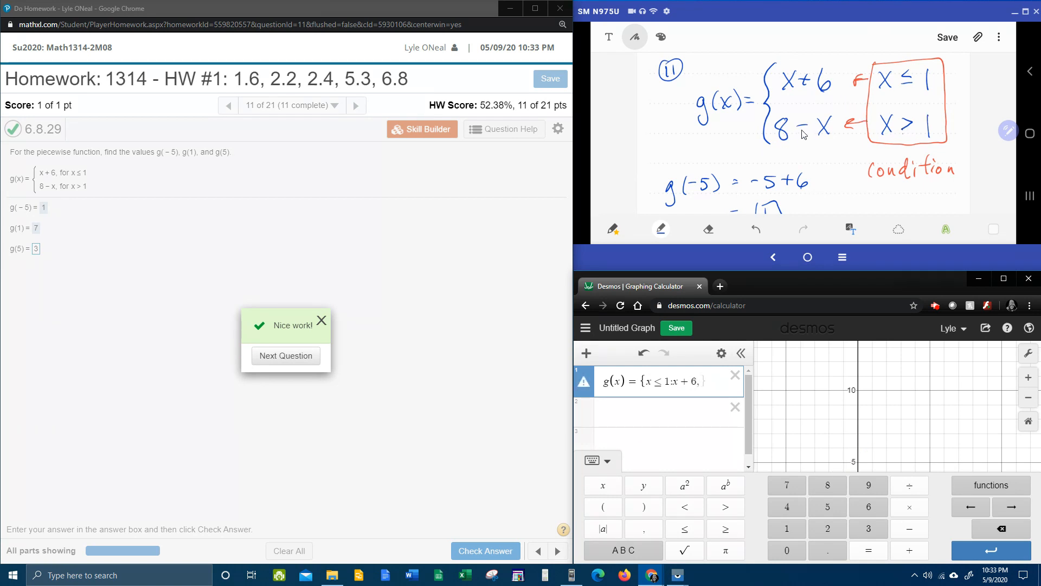
mouse_move(803, 128)
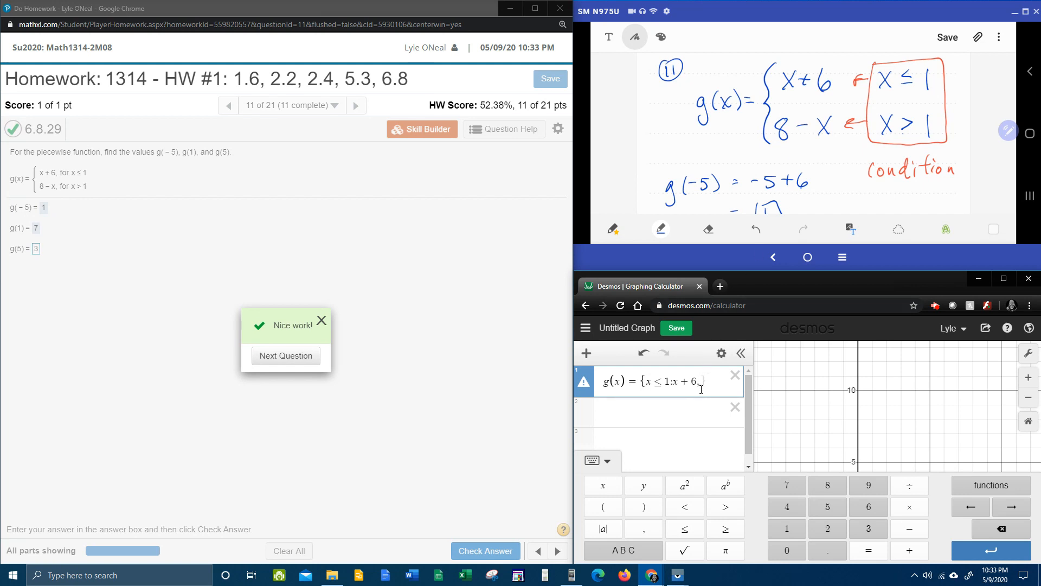
text(x > 1:8)
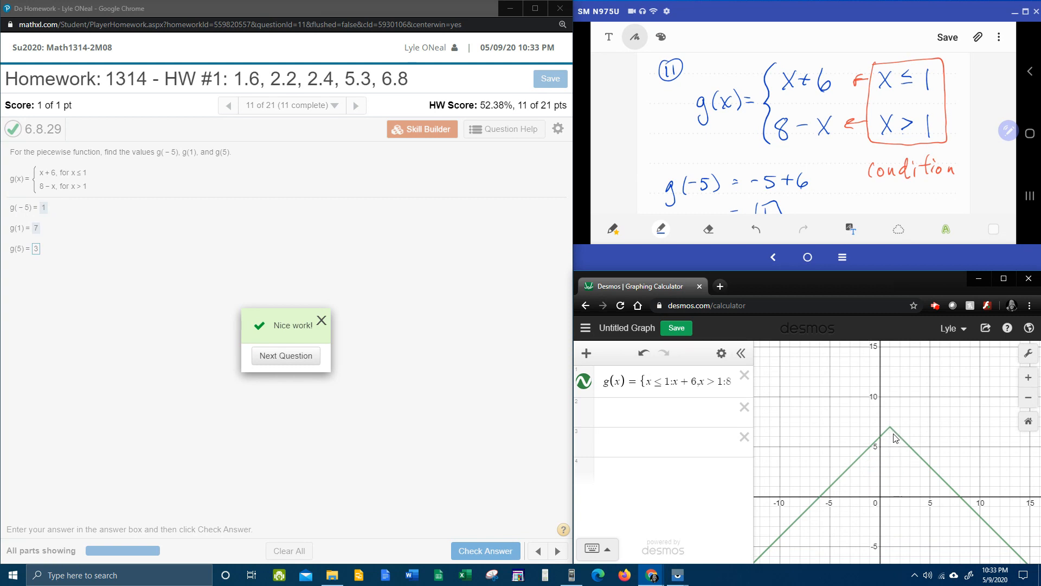
mouse_move(893, 477)
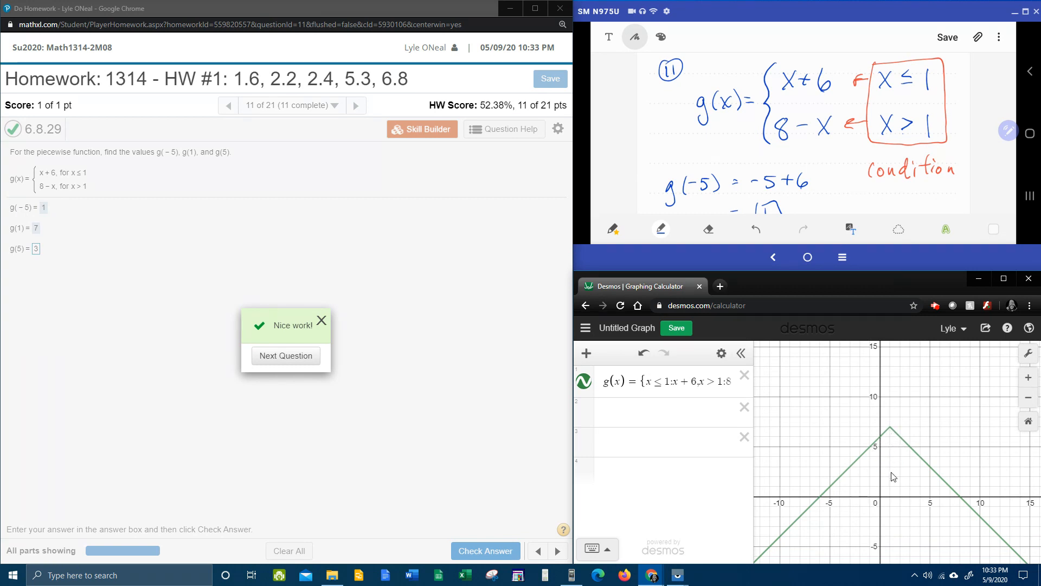
mouse_move(871, 464)
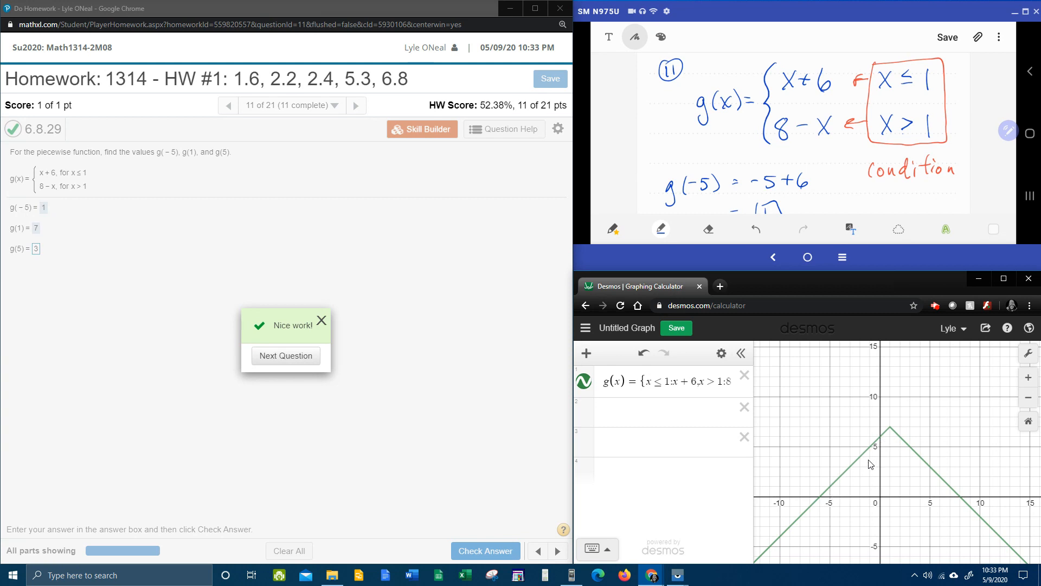
mouse_move(809, 461)
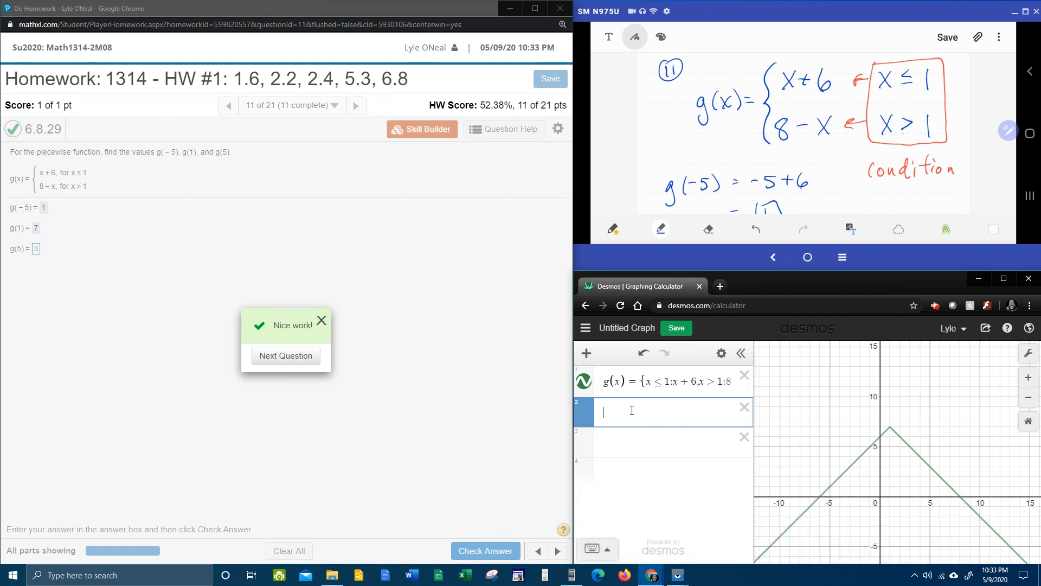
Evaluate g(-5), correcting a stray zero, to get 1
text(g)
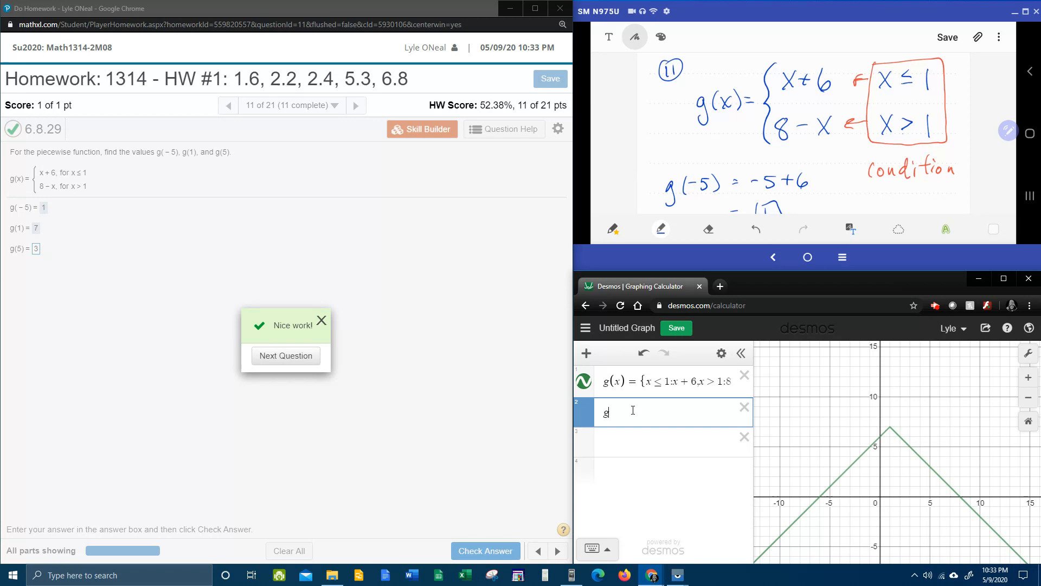
text(()
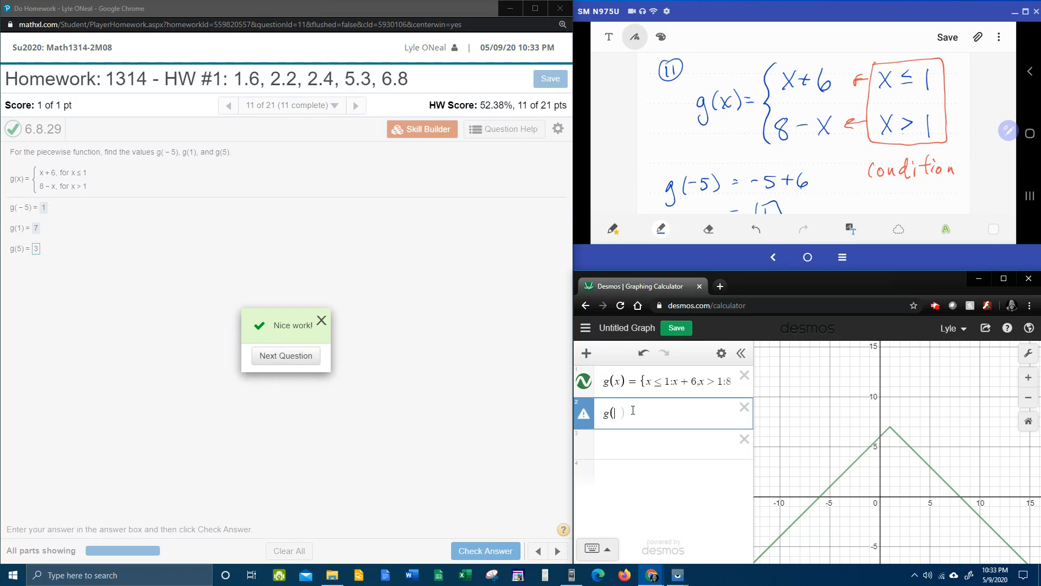
text(-5)
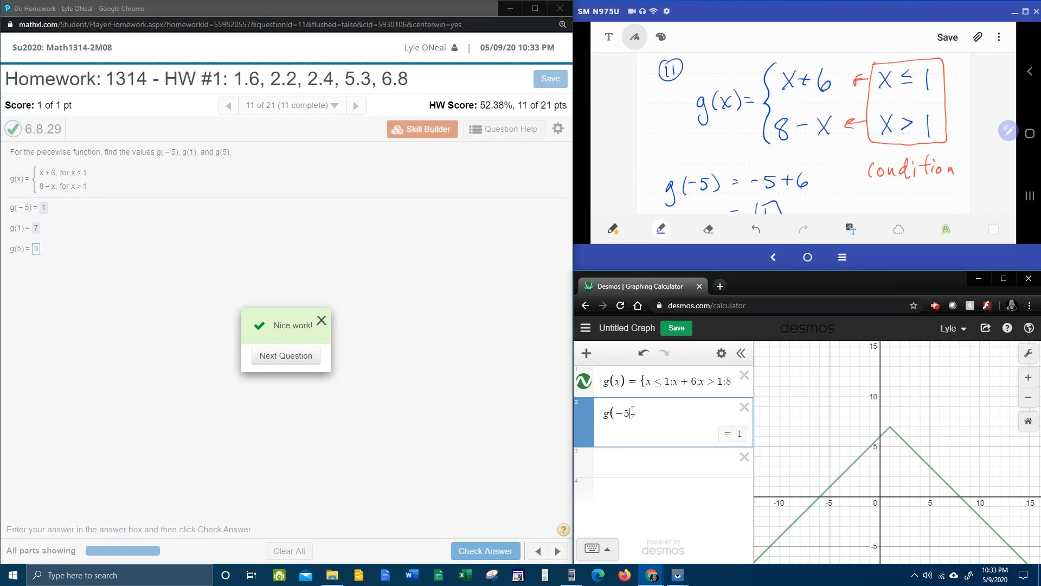
text(0)
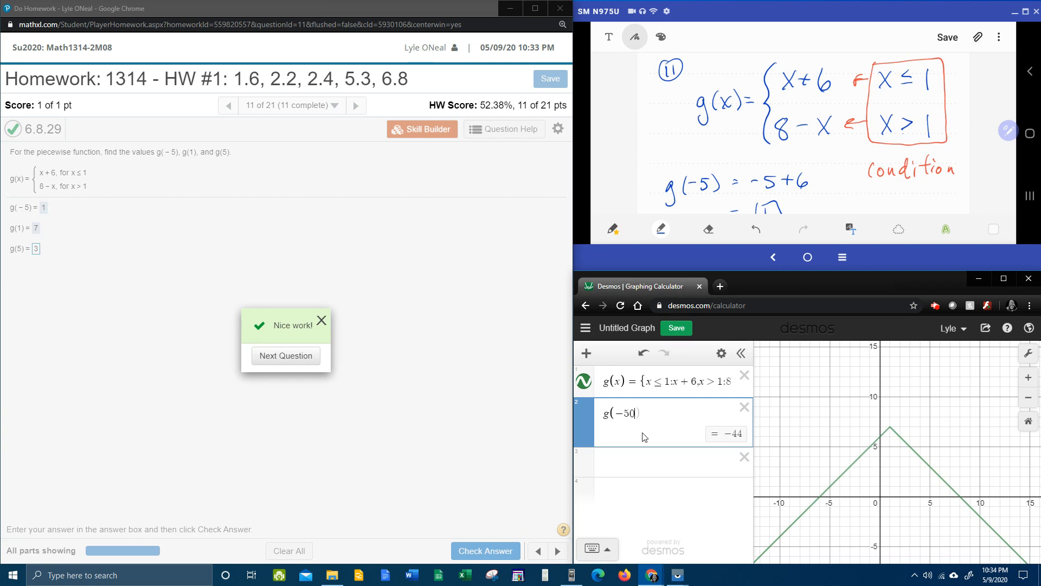
key(Backspace)
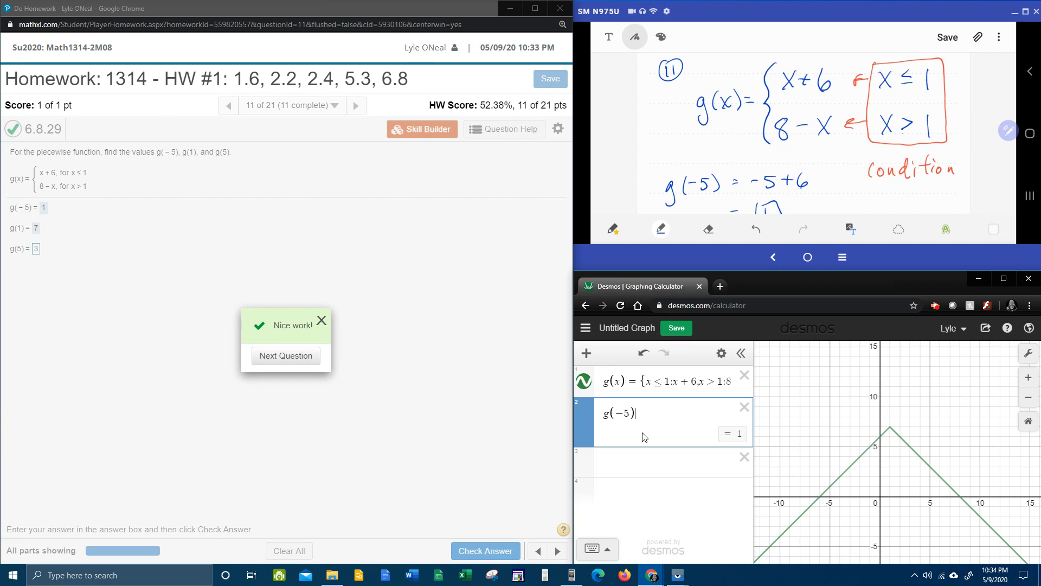
mouse_move(731, 443)
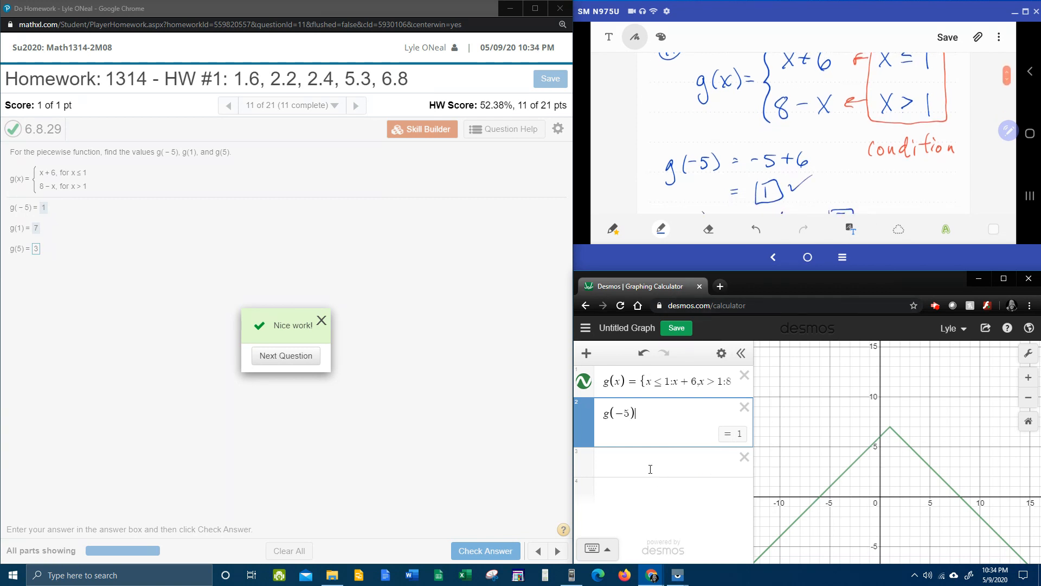
Evaluate g(1) and g(5) to get 7 and 3
text(g)
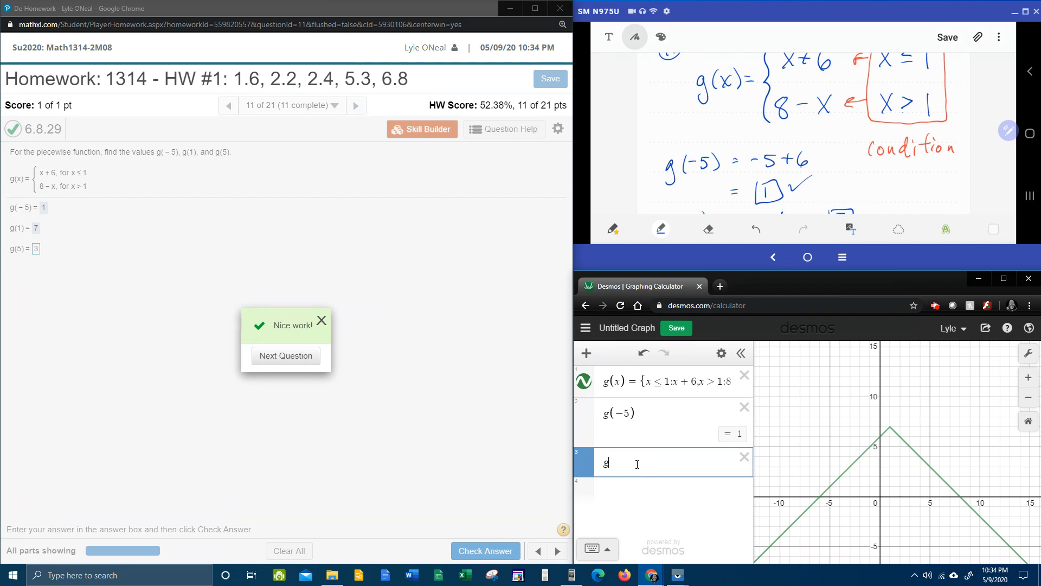
text((1)
click(664, 493)
text(g()
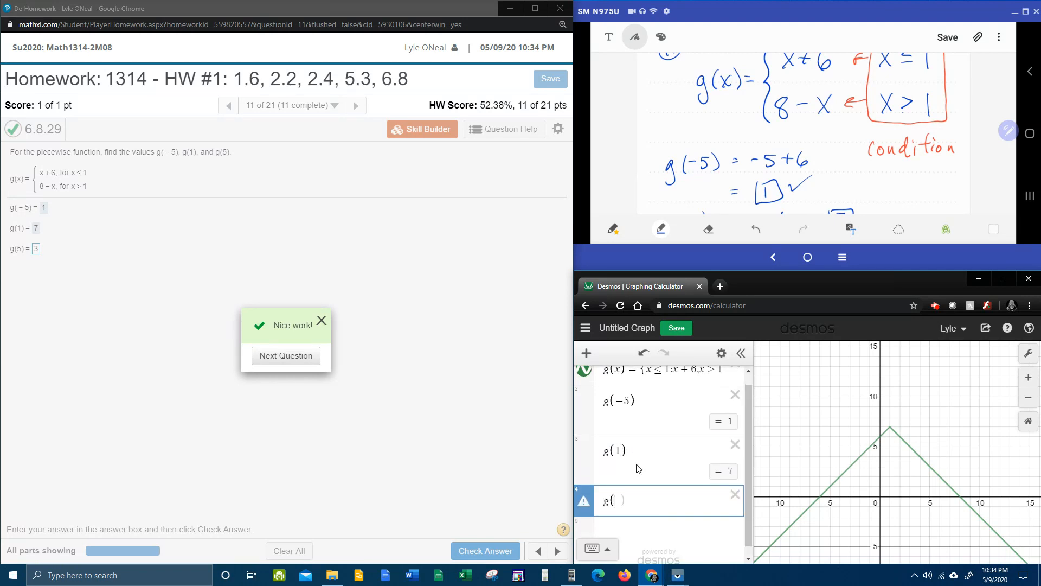
text(5)
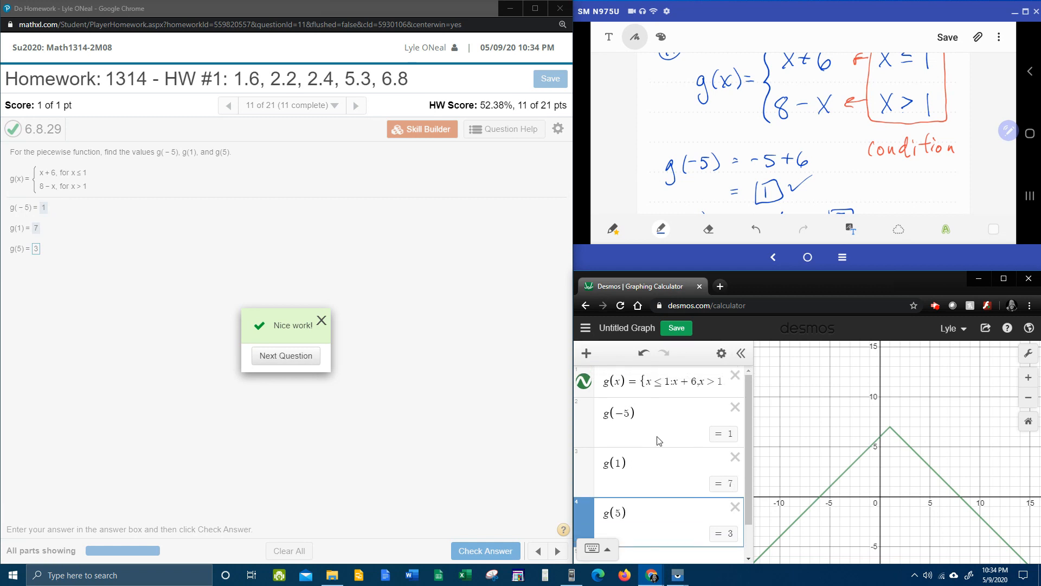
mouse_move(674, 400)
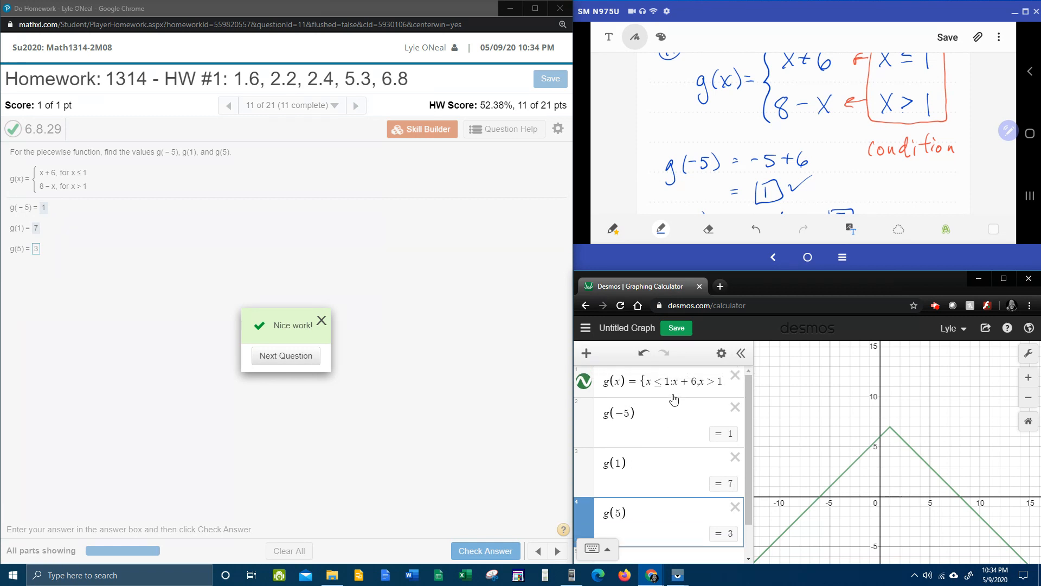
mouse_move(637, 510)
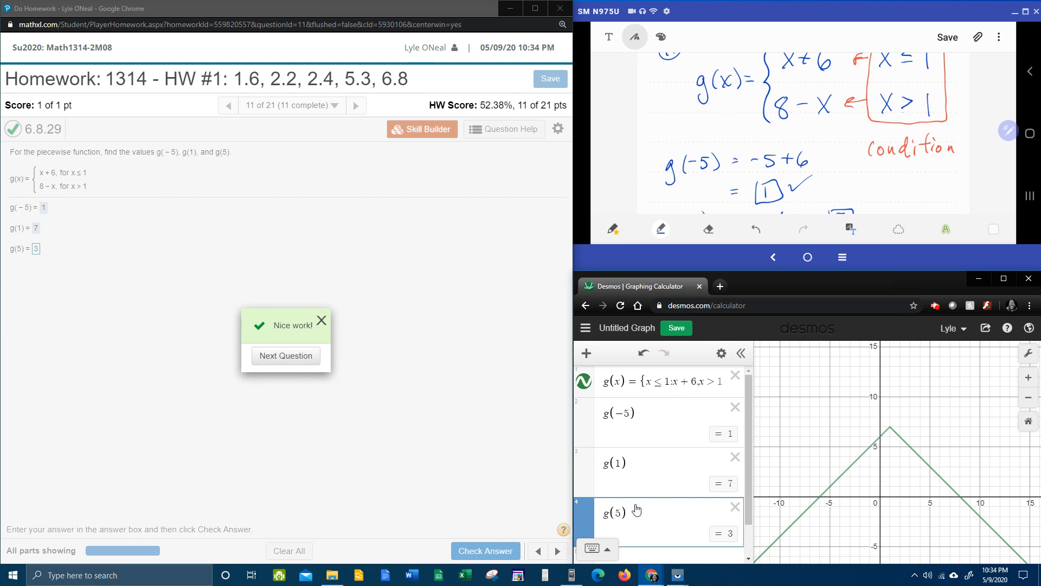
mouse_move(446, 436)
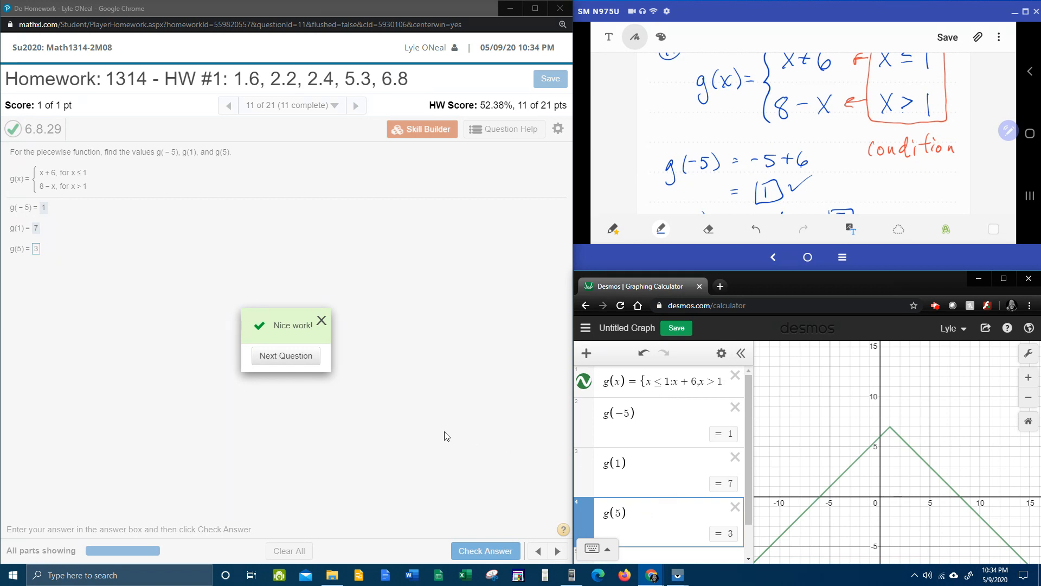